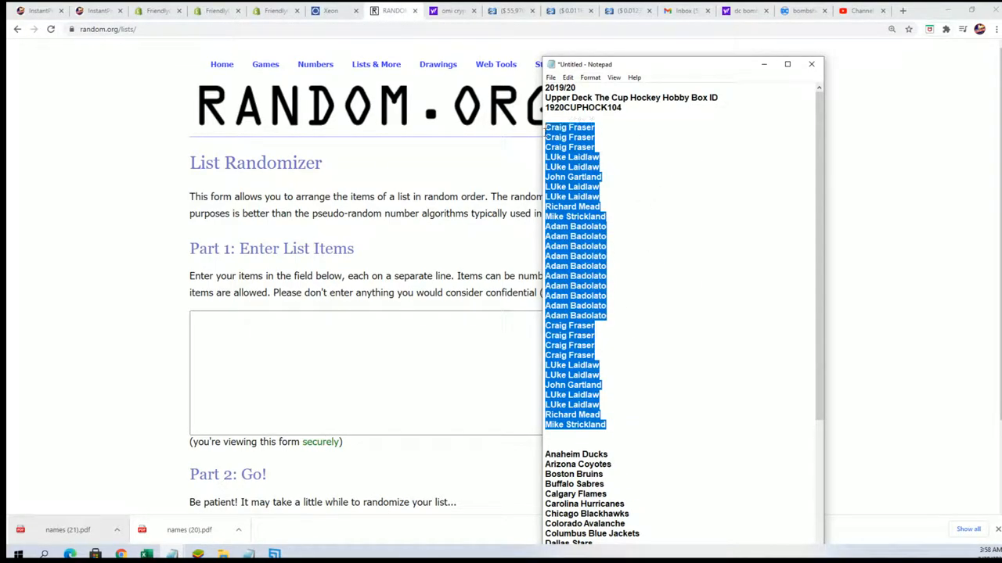
Paste the owner names from Notepad into the Part 1 text box.
scroll("down", 3)
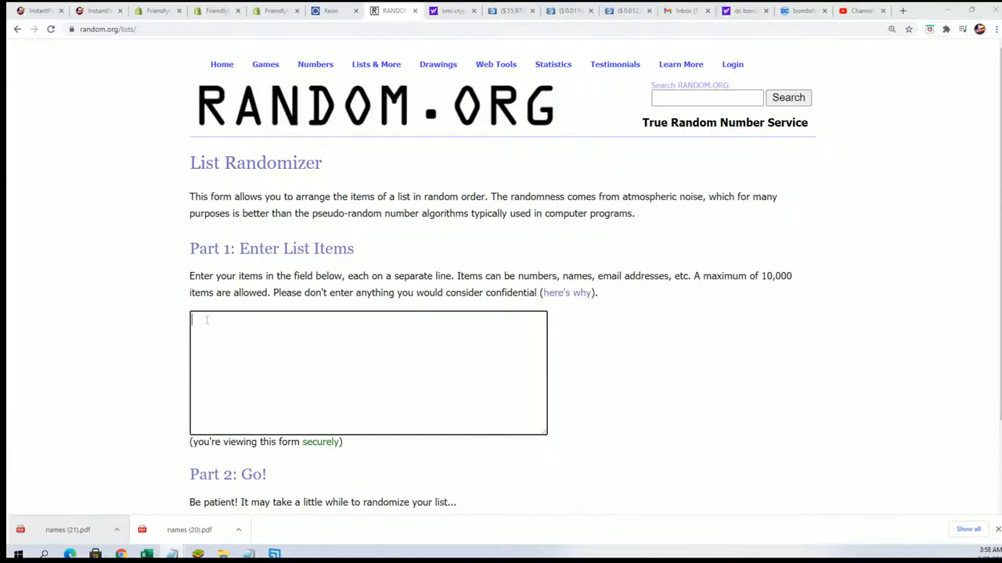
right_click(207, 320)
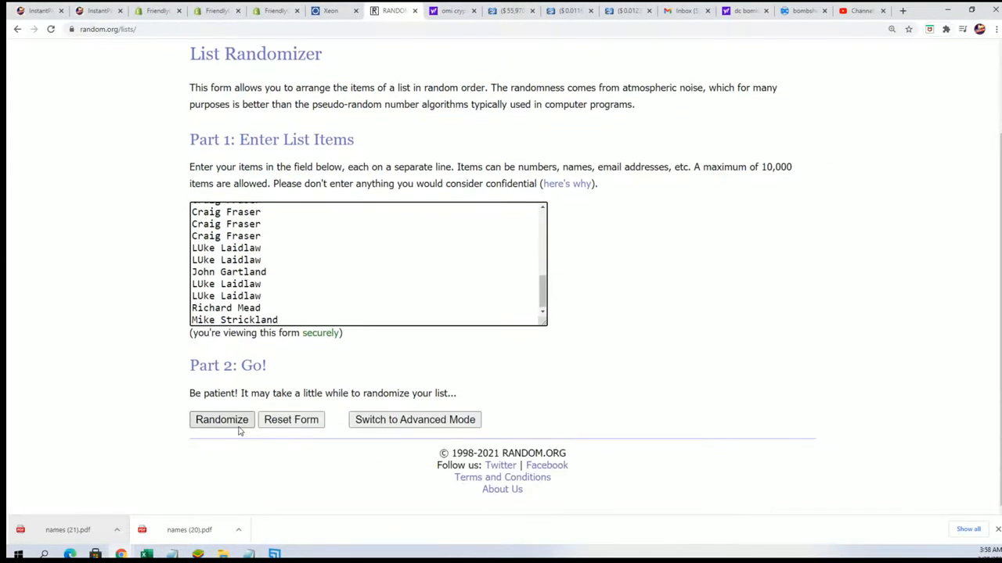
Randomize the 31 owner names six times, then select and copy the final order.
left_click(221, 419)
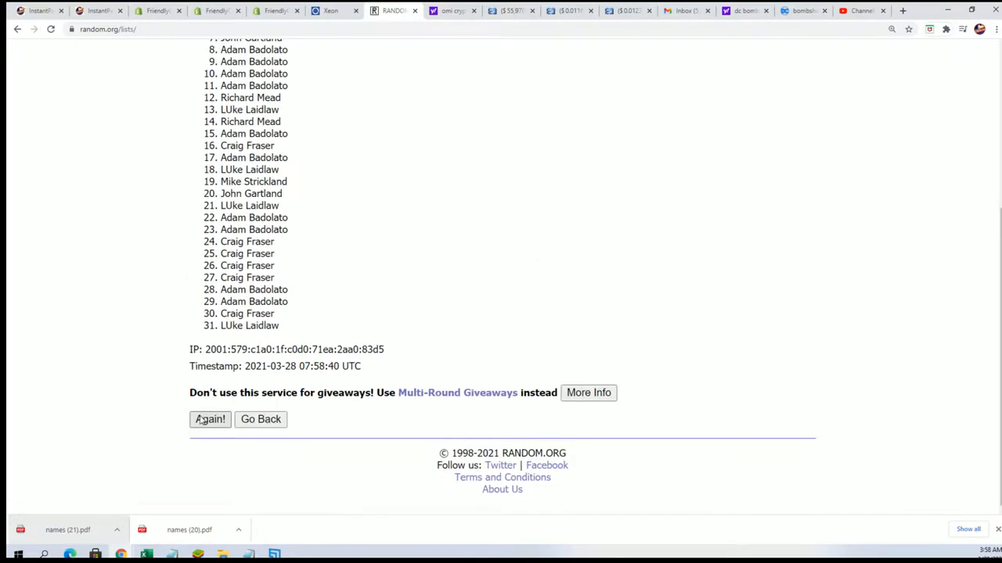
left_click(210, 419)
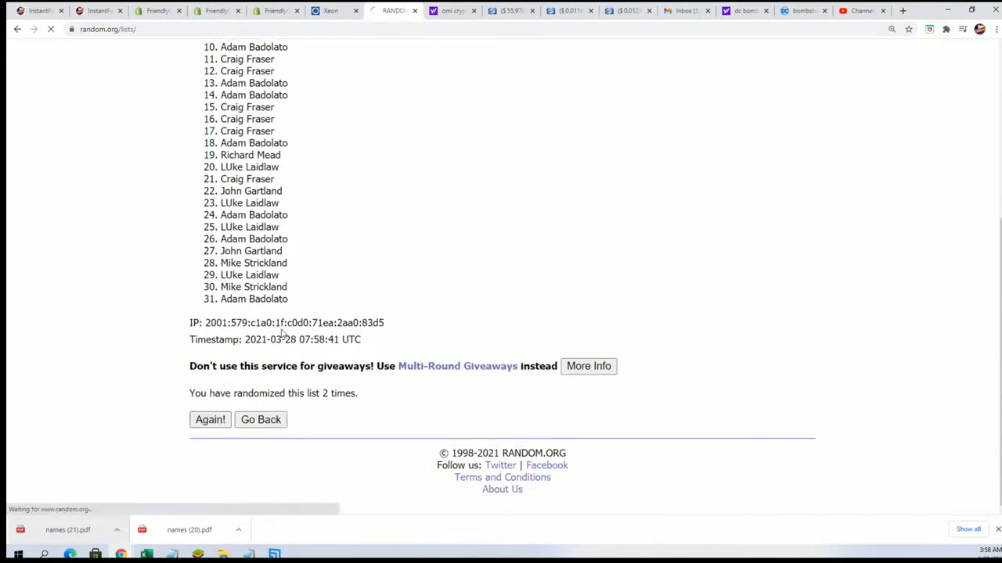
left_click(210, 420)
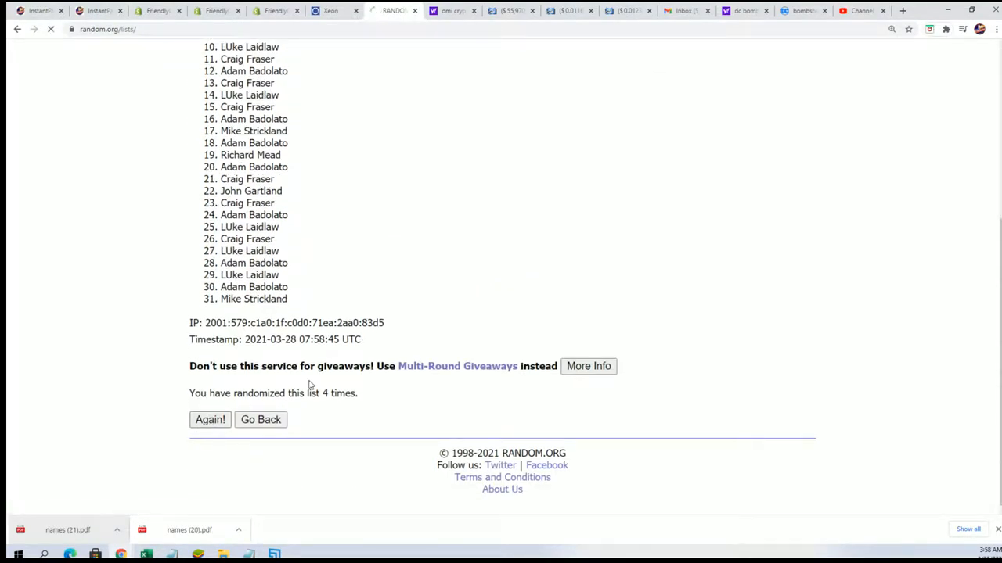
left_click(209, 420)
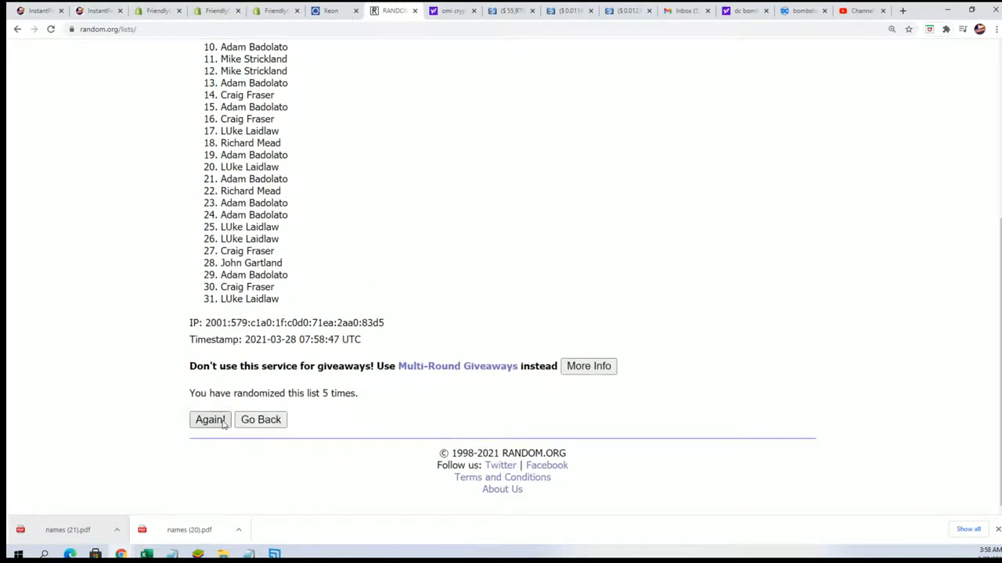
left_click(210, 419)
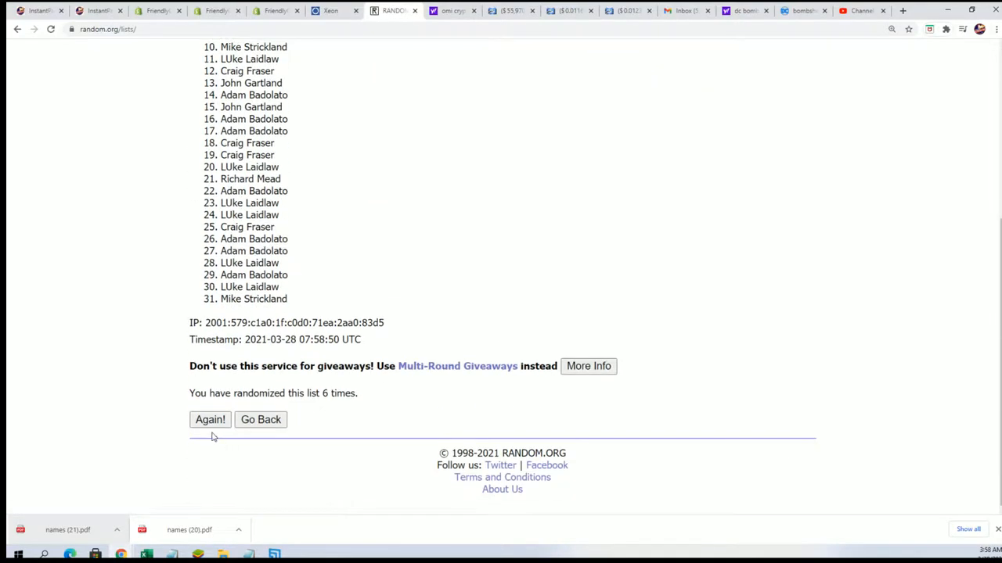
left_click(210, 420)
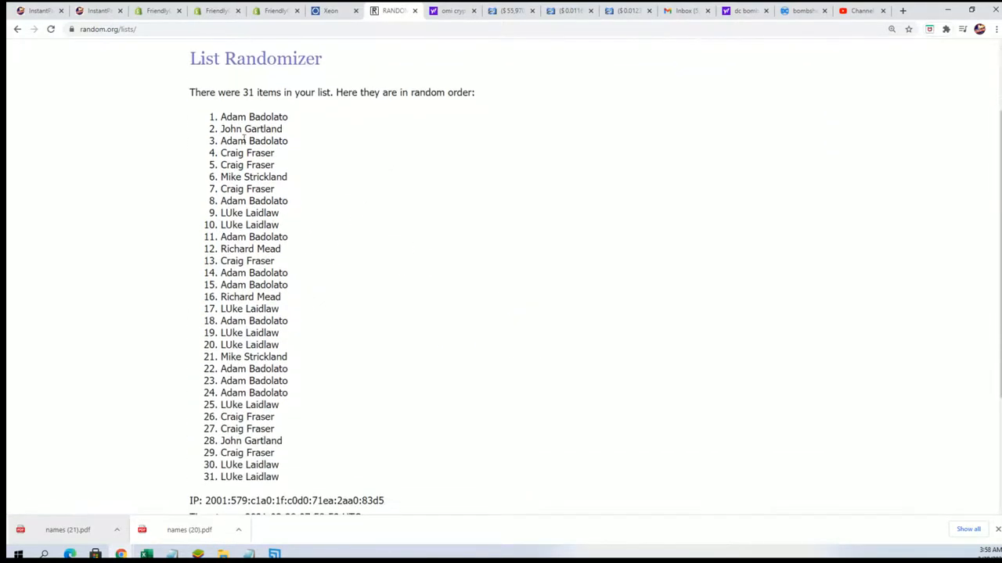
left_click_drag(220, 117, 280, 477)
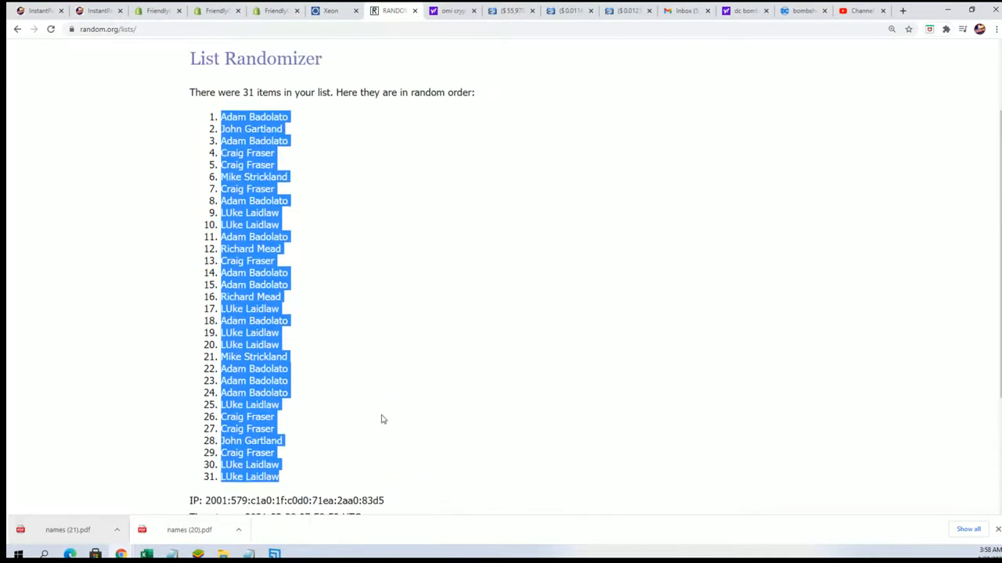
left_click(384, 419)
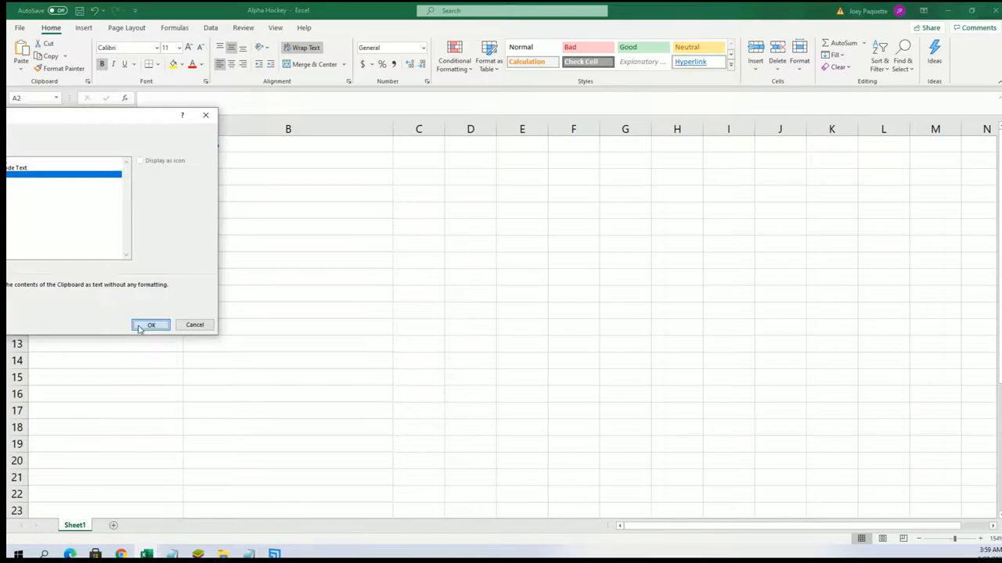
Paste the shuffled owners as plain text into column A and autofit its width.
left_click(151, 324)
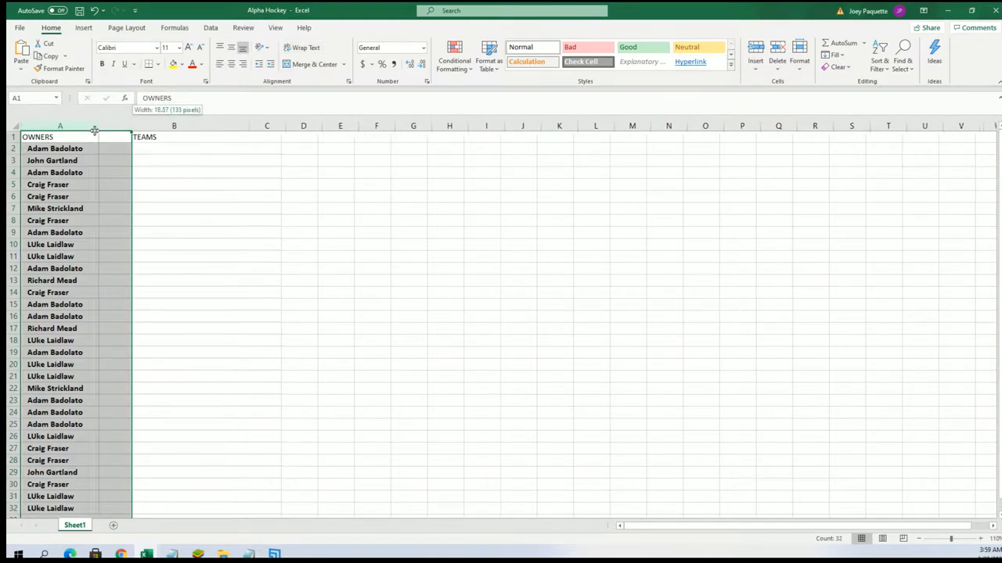
left_click(164, 149)
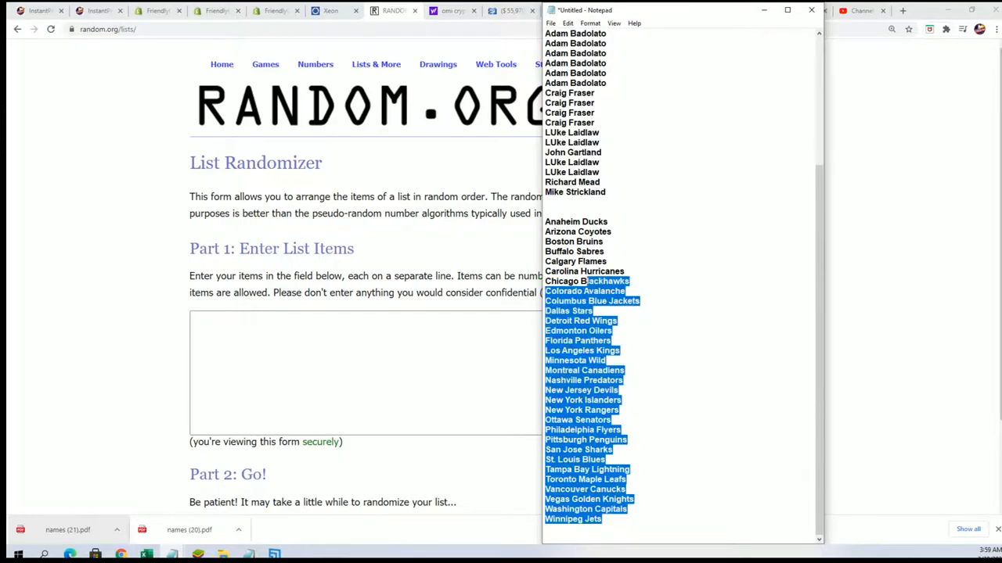
Copy the NHL team names from Notepad into the Part 1 text box.
right_click(579, 274)
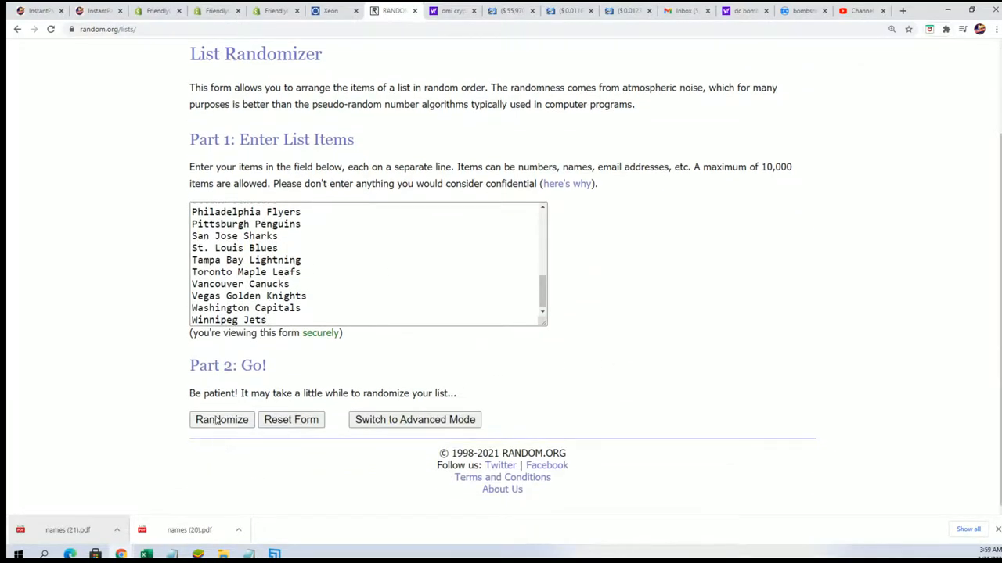
Randomize the 31 team names six times and select the final shuffled list.
left_click(222, 419)
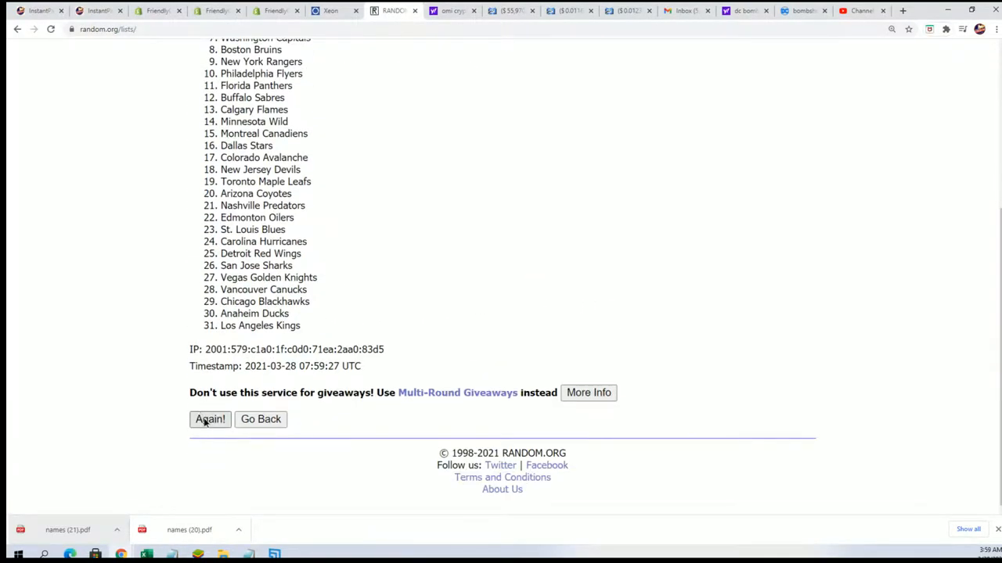
left_click(210, 419)
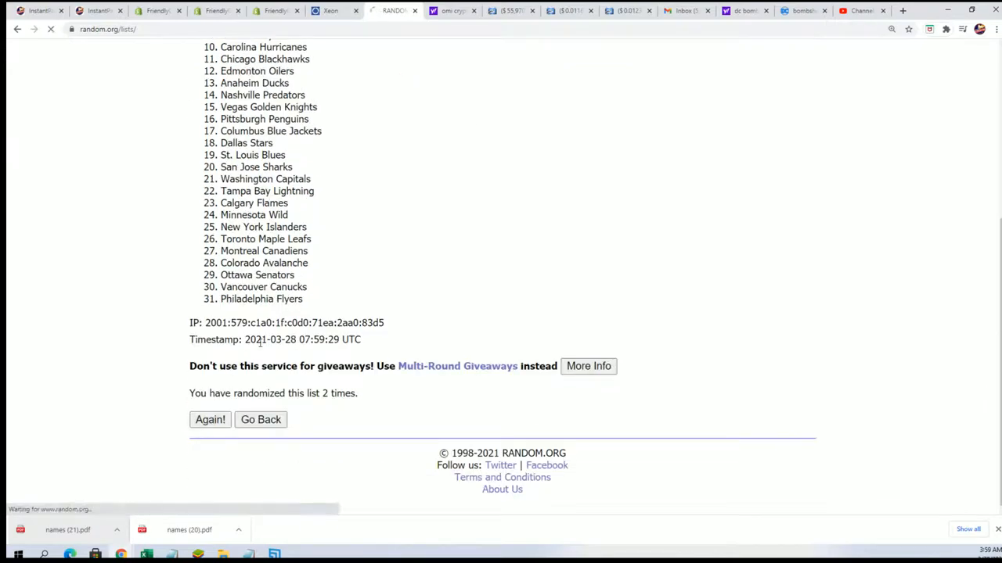
left_click(210, 419)
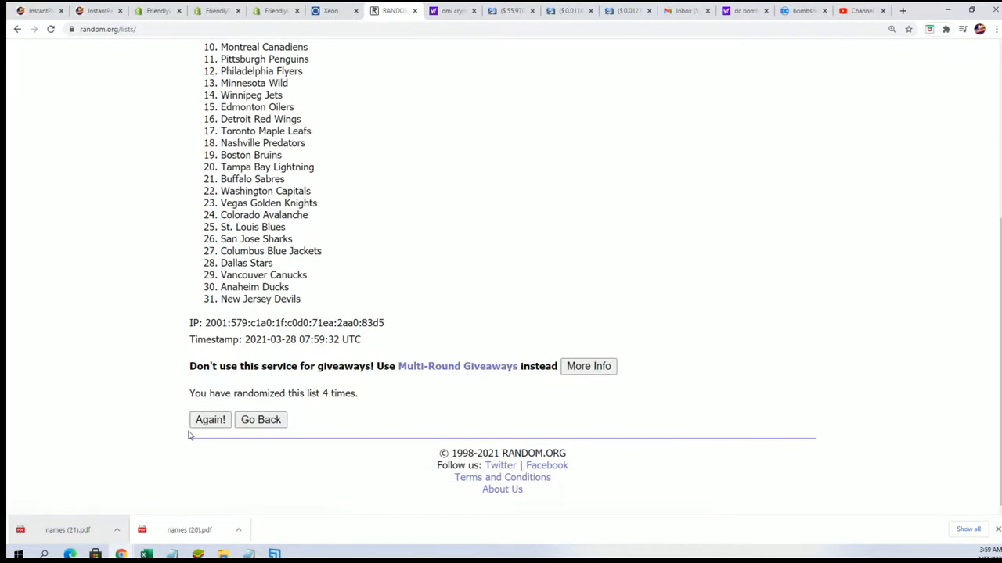
left_click(210, 420)
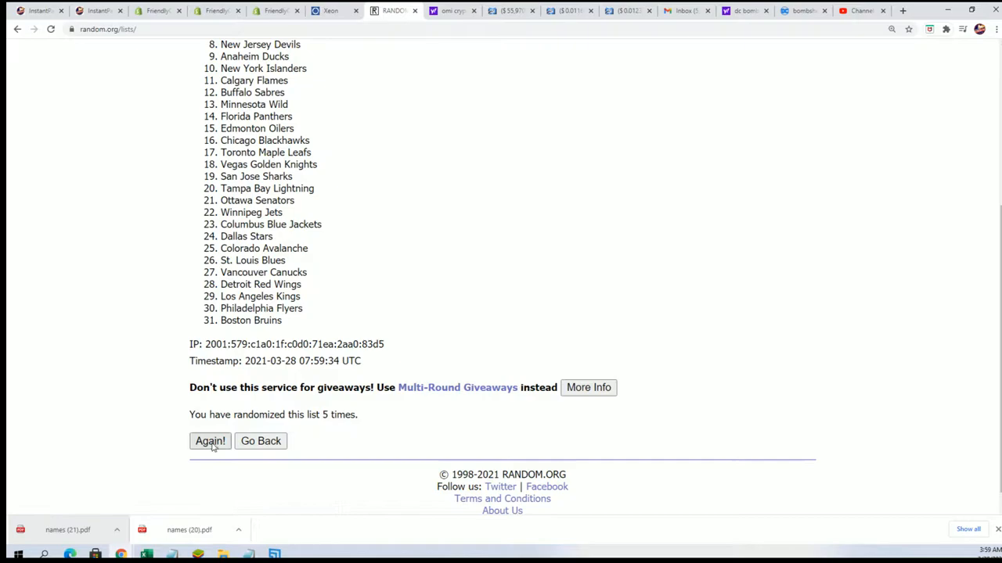
left_click(210, 441)
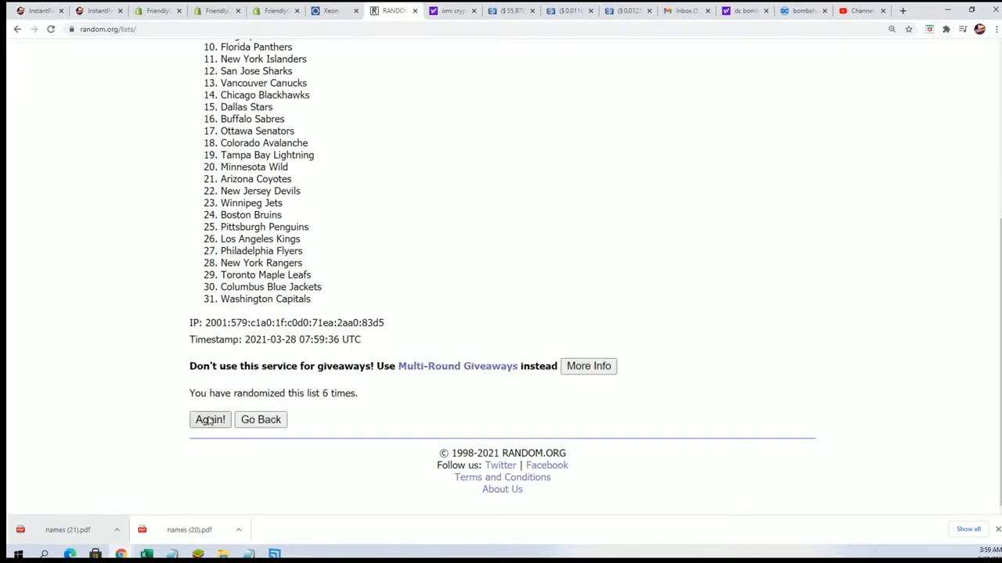
left_click(209, 419)
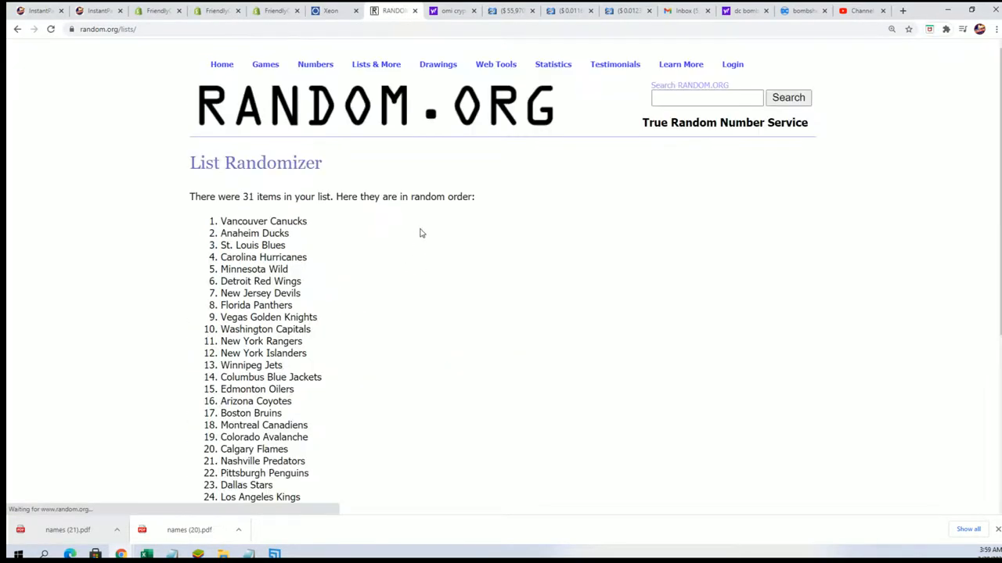
scroll("down", 3)
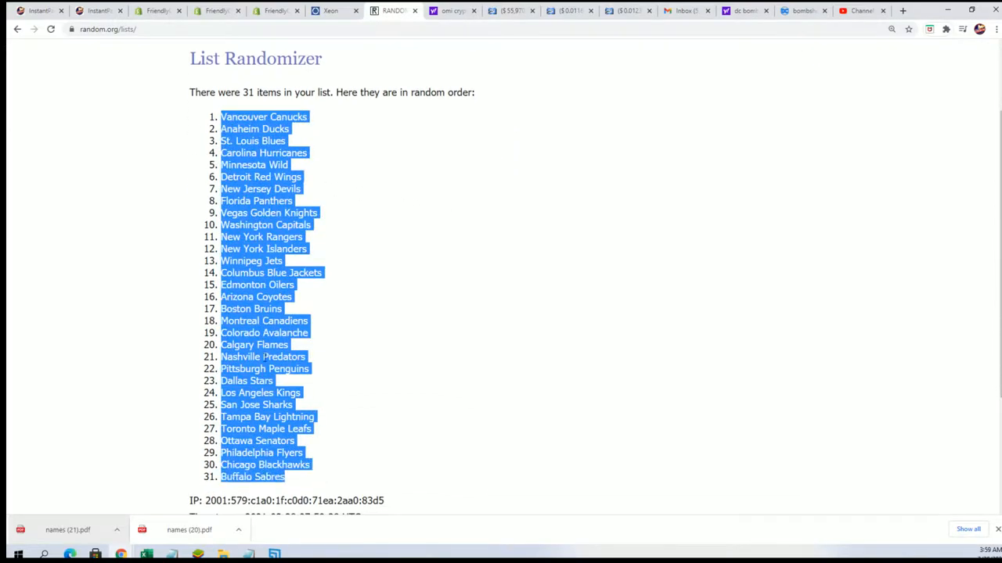
scroll("down", 3)
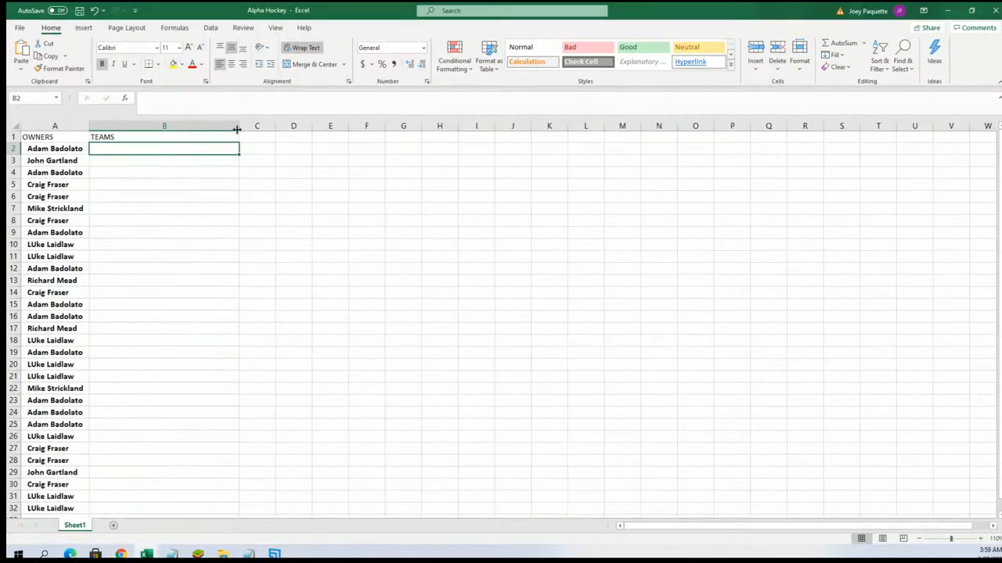
Paste the shuffled team names into B2 as plain text via Paste Special.
right_click(163, 148)
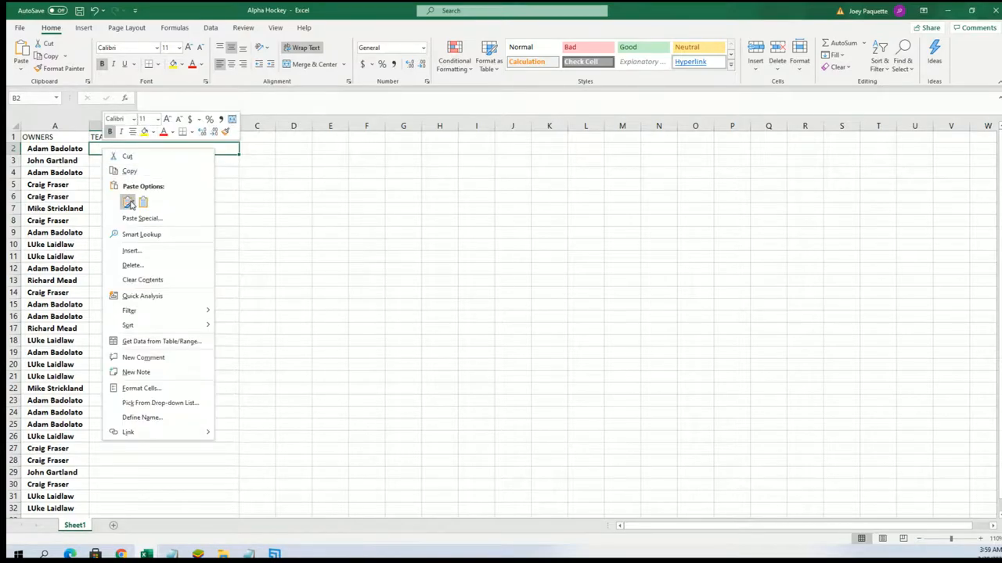
left_click(142, 218)
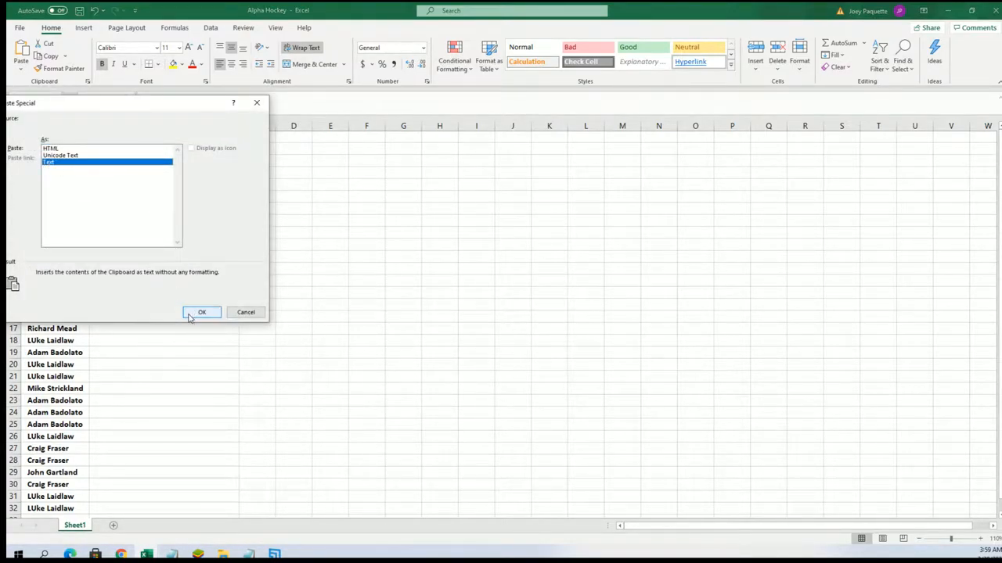
left_click(201, 313)
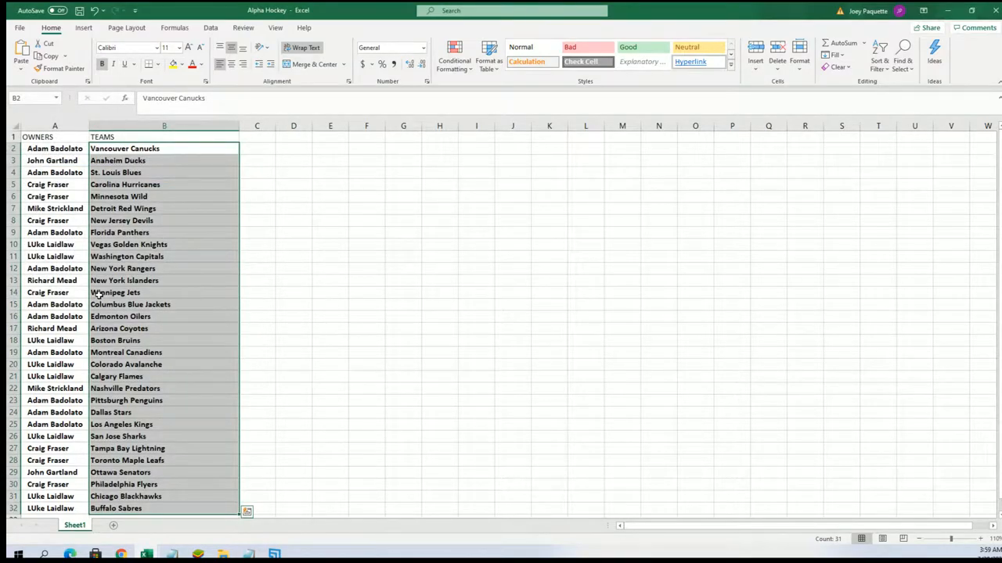
Check several owner-and-team pairings in the sheet.
left_click(163, 244)
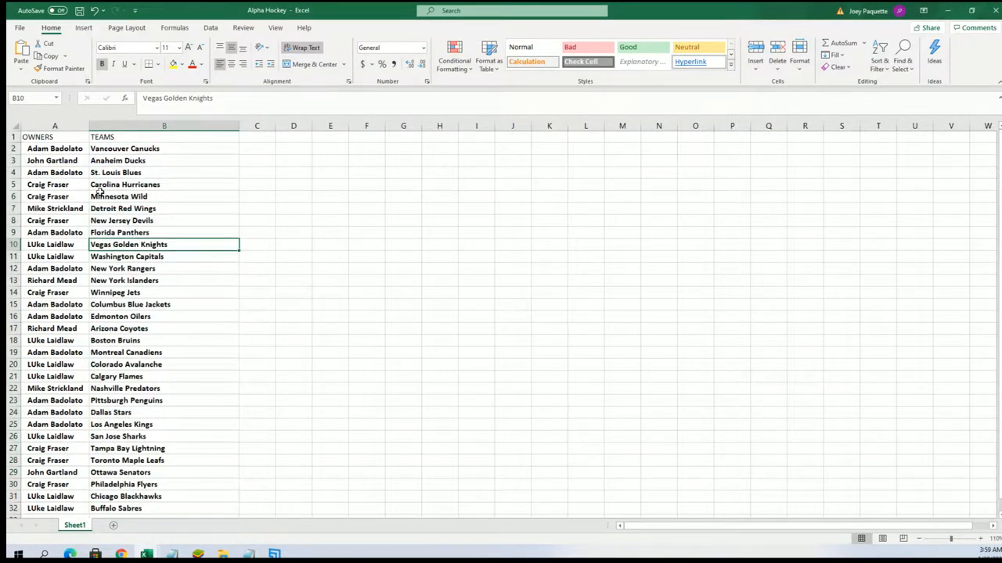
left_click(164, 208)
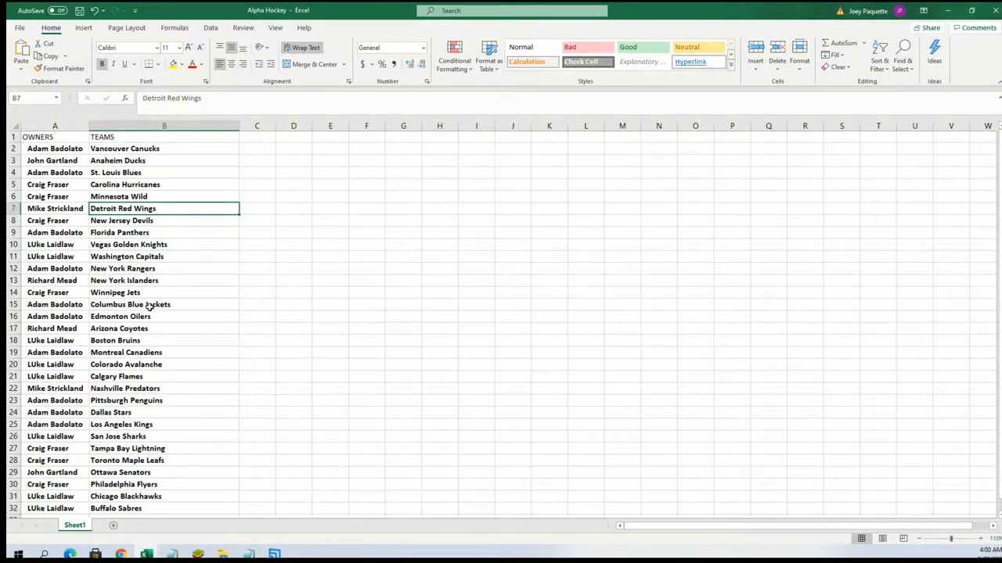
left_click(164, 269)
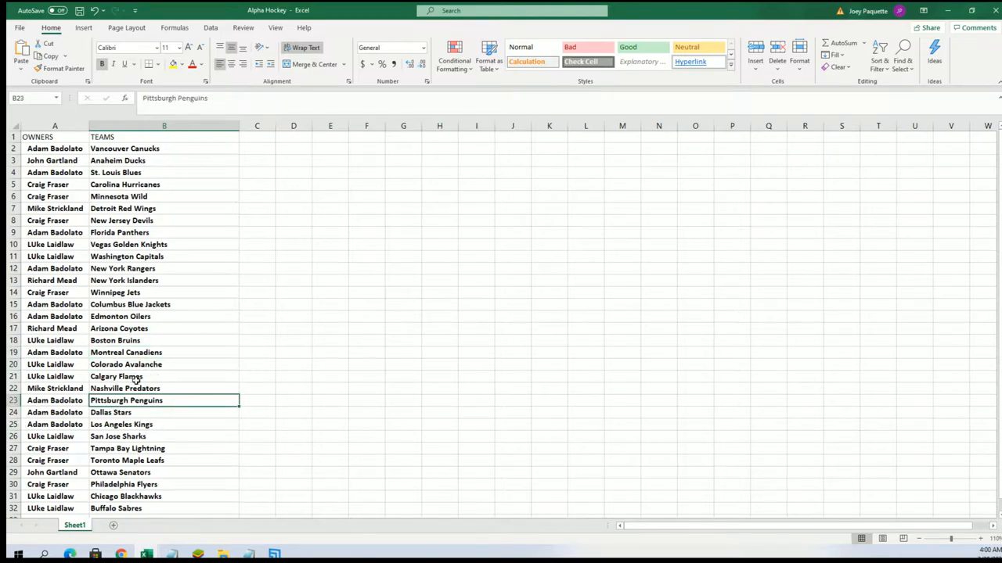
mouse_move(119, 474)
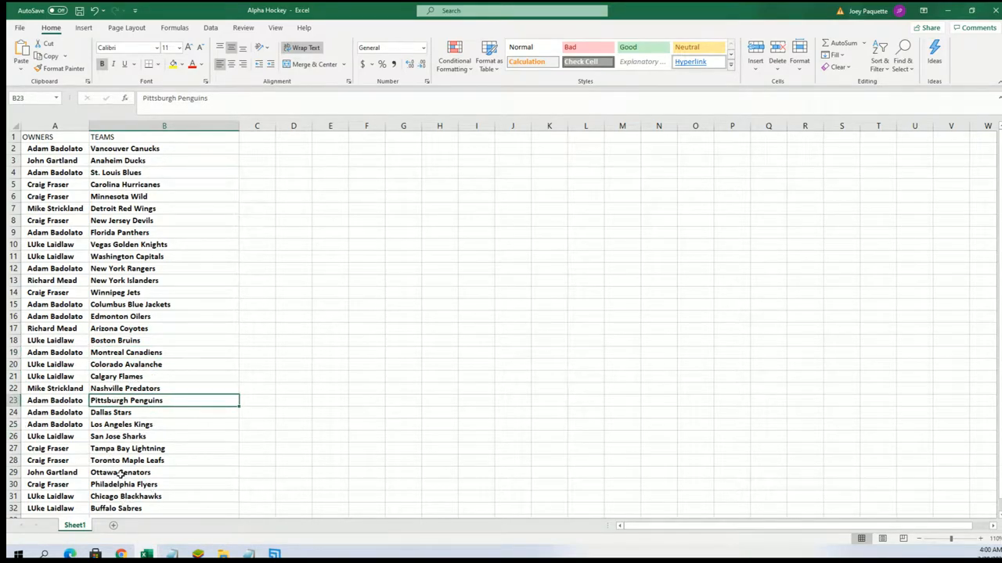
left_click(164, 460)
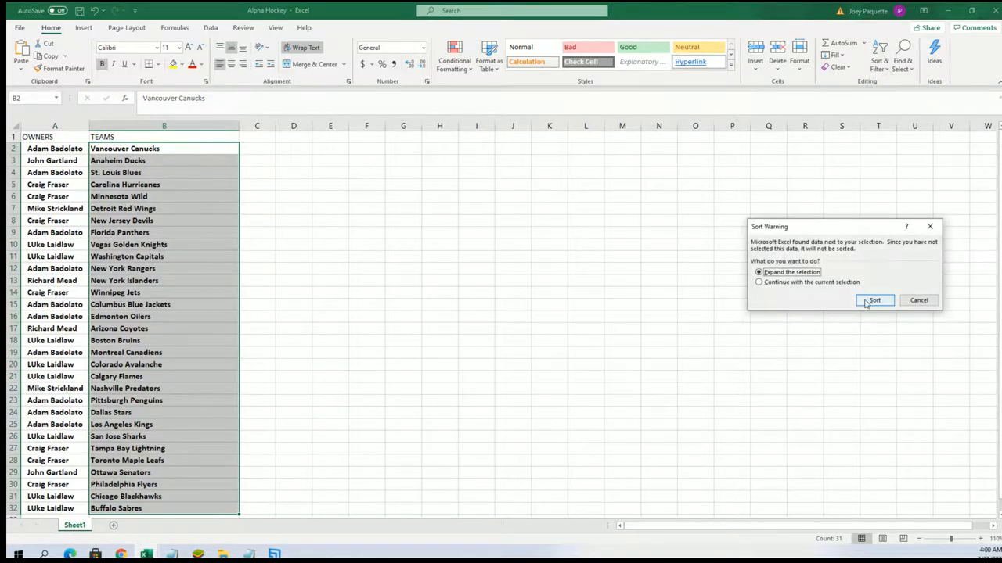
Sort by team A to Z, expanding the selection to keep owners paired.
left_click(874, 301)
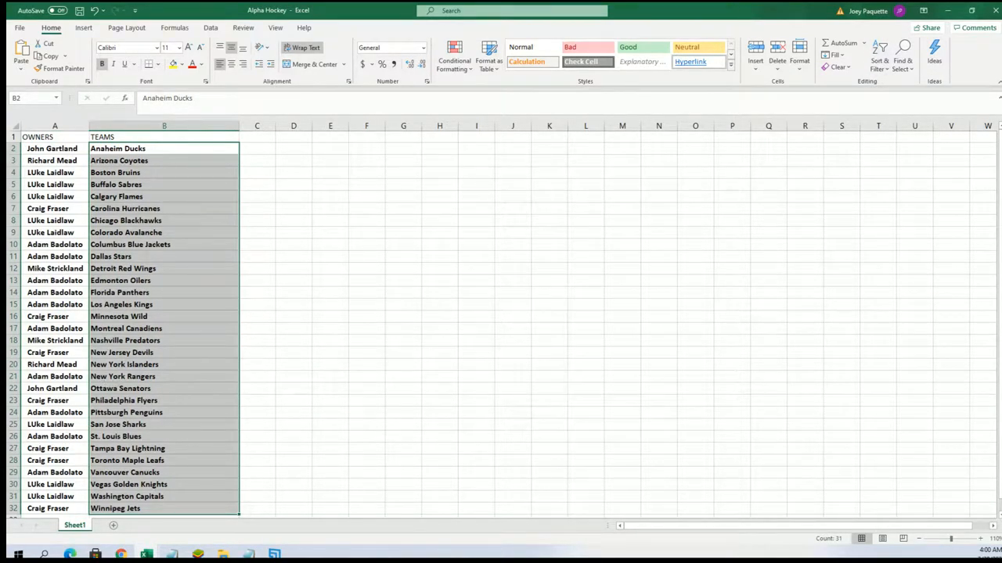